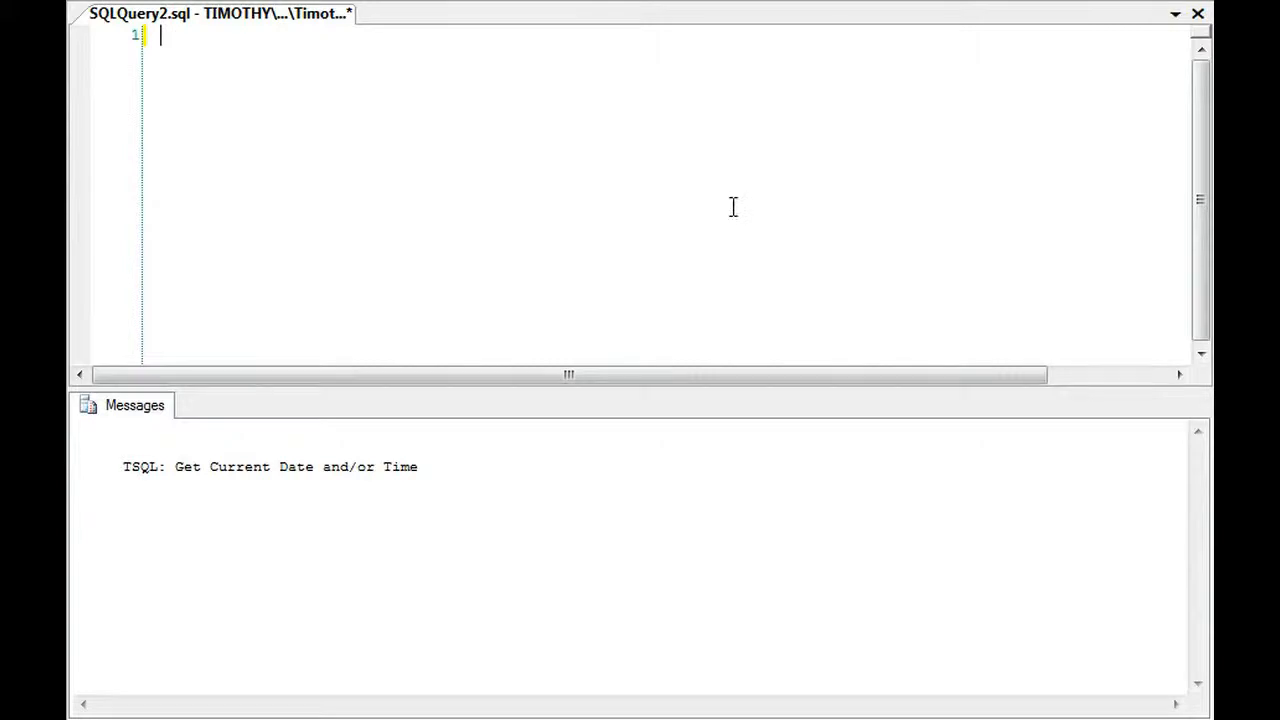
- Run SELECT GETDATE() and SELECT CURRENT_TIMESTAMP to return matching current date-times
text(SELECT GETDATE()
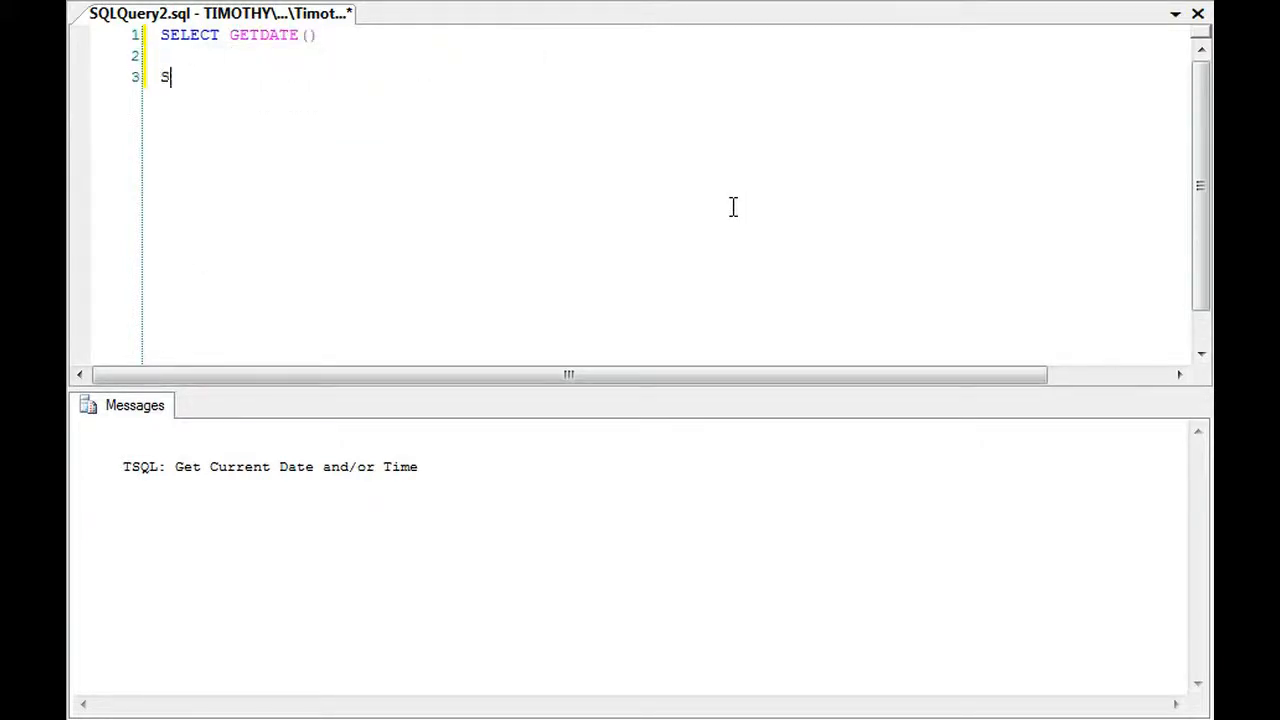
text(ELECT TIME)
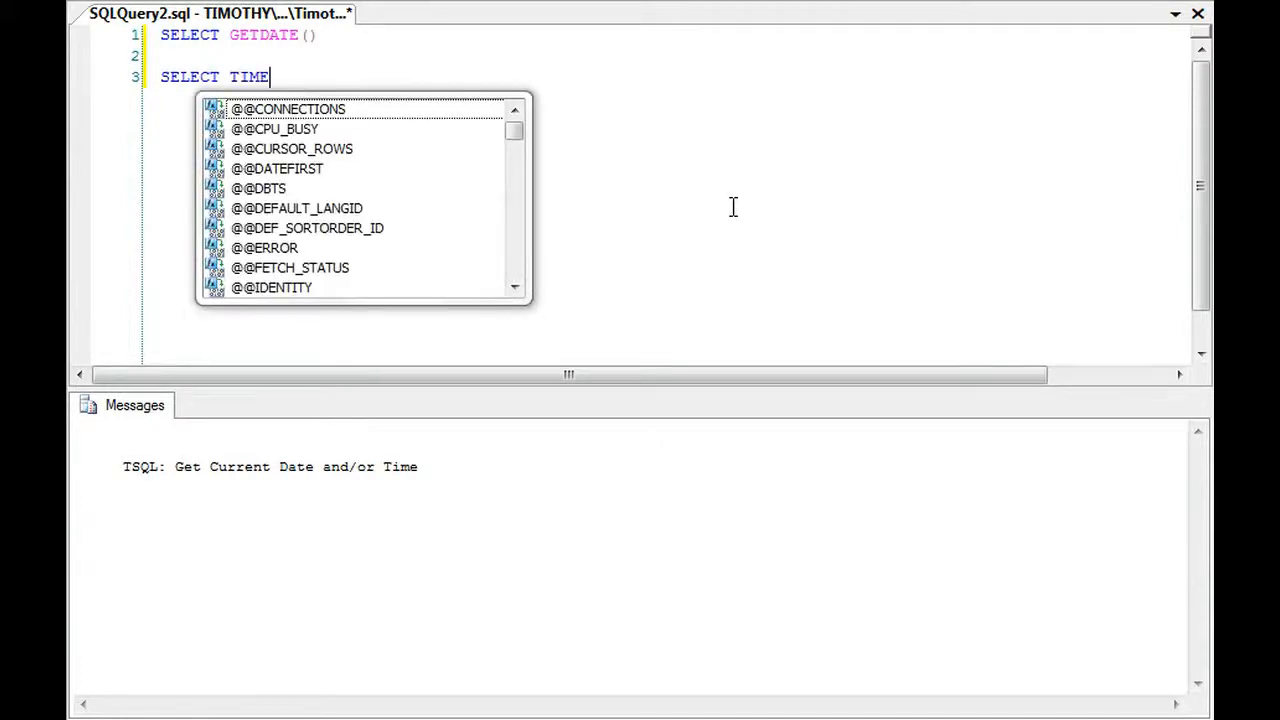
text(_STAMPT)
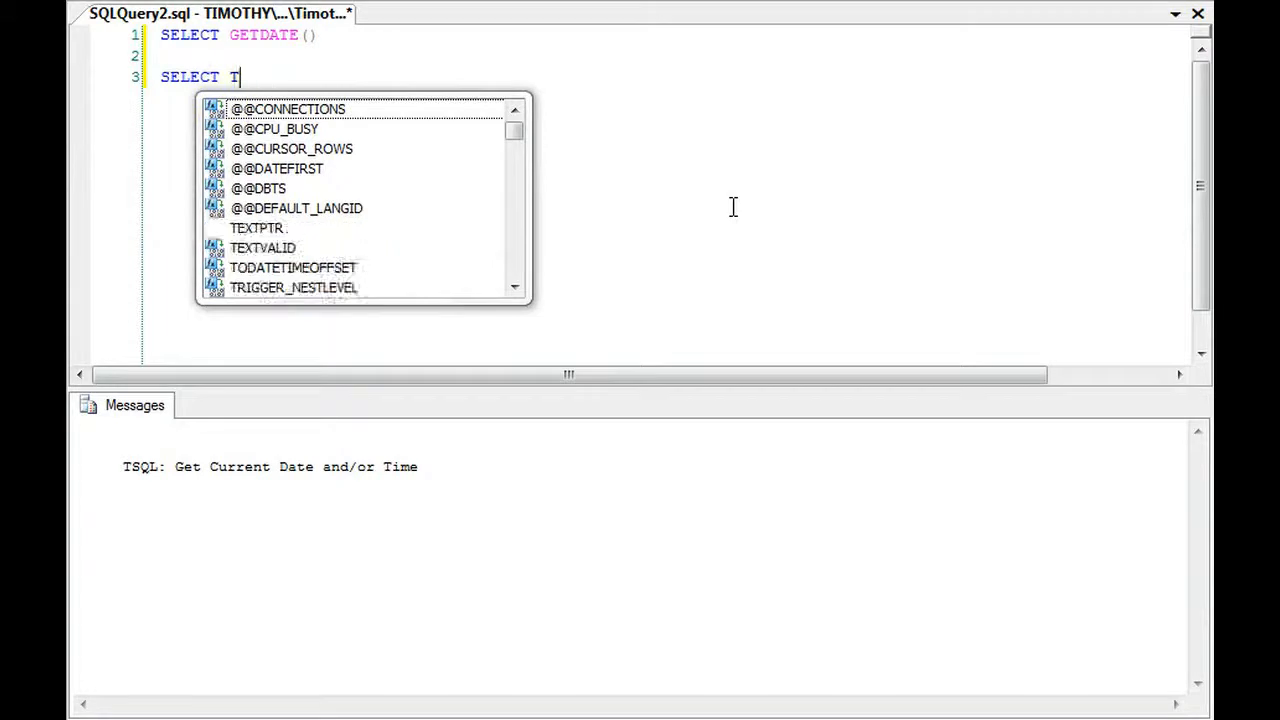
text(URRENT)
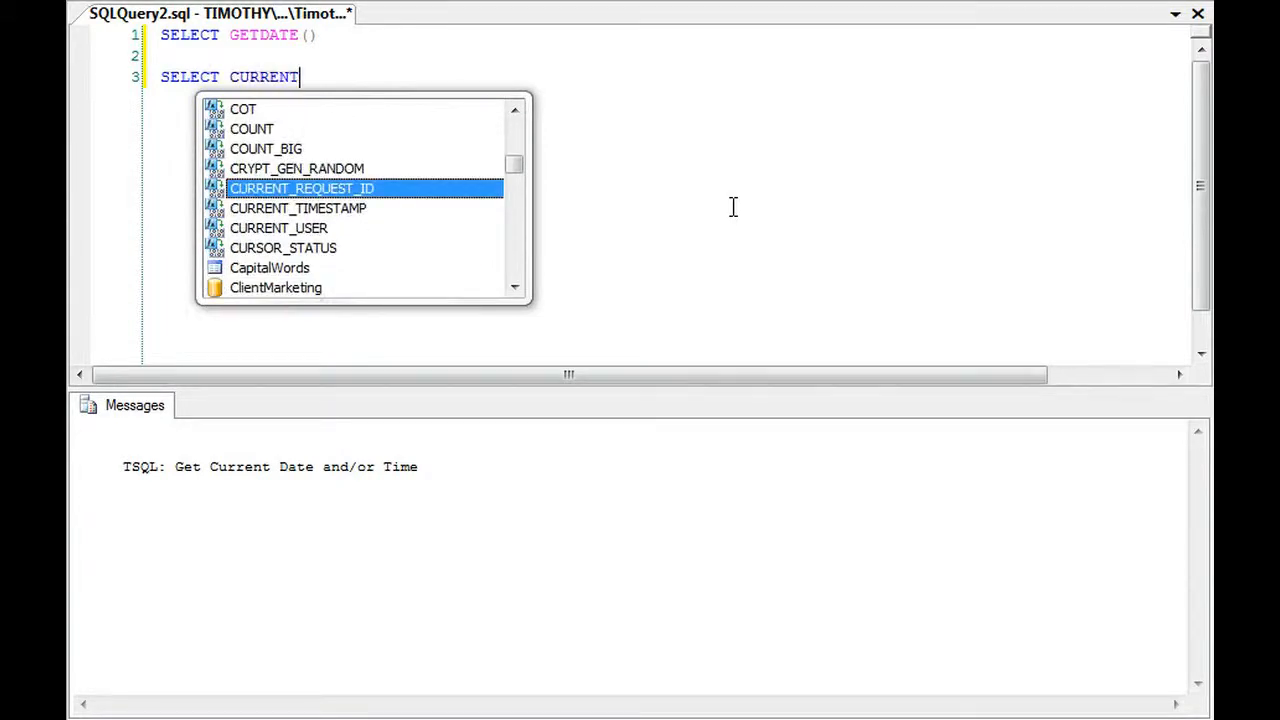
text(_TIMET)
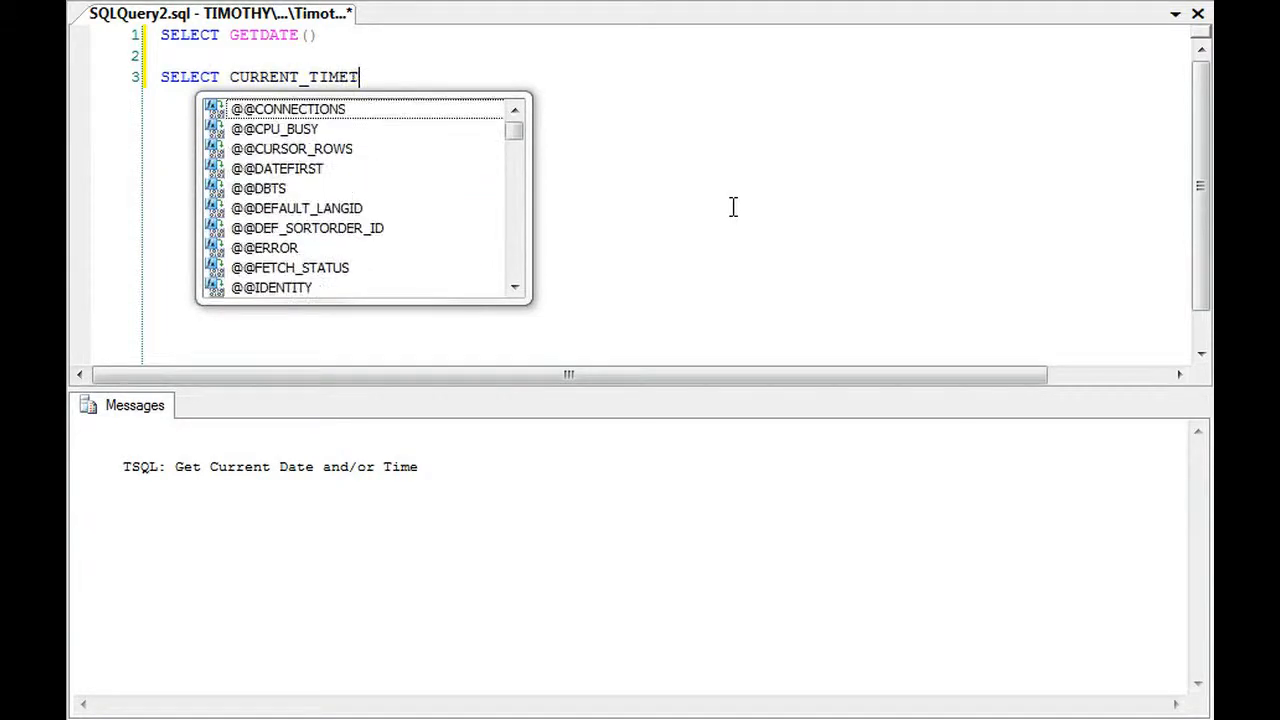
text(SAMP)
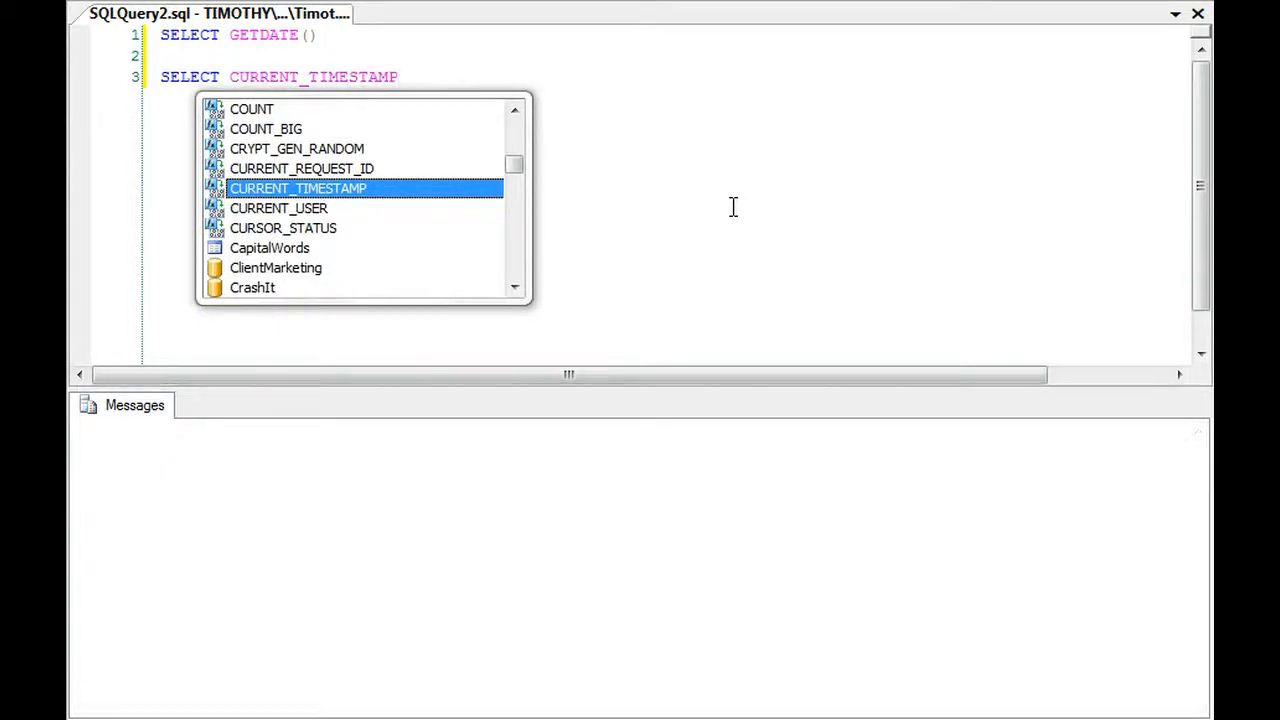
key(F5)
text(CAST()
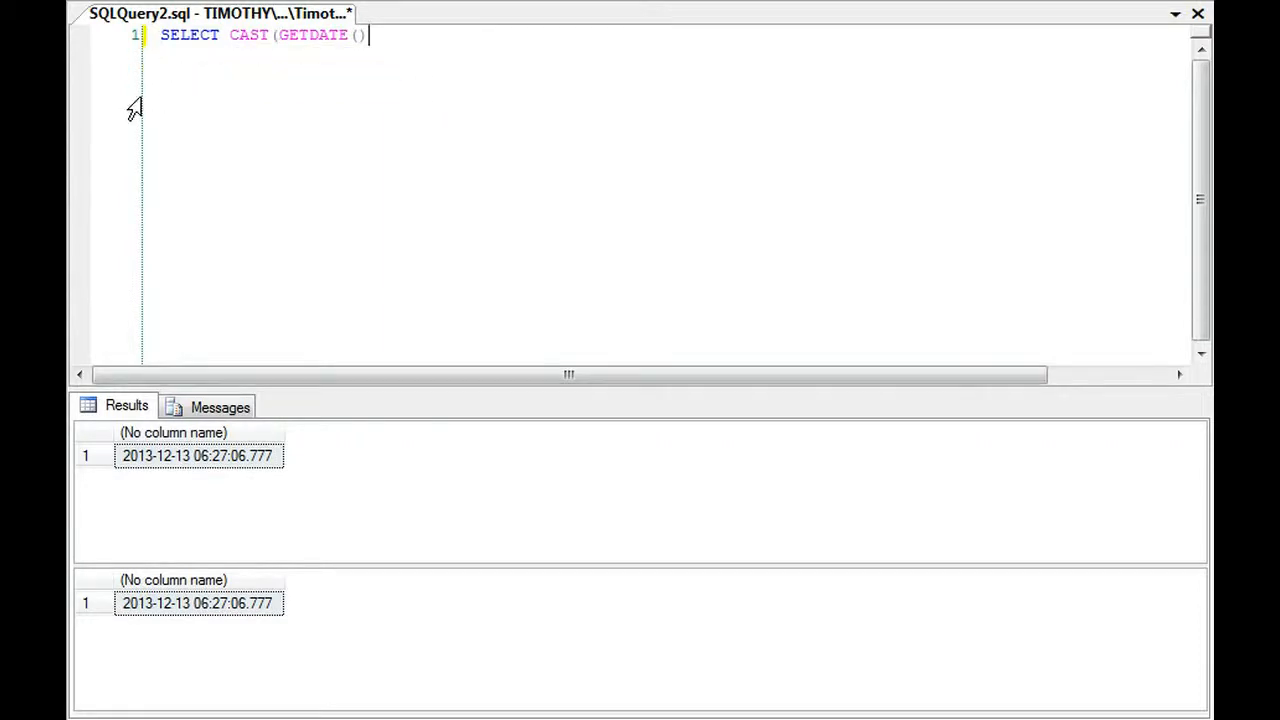
- Cast GETDATE() AS DATE to return only today's date, 2013-12-13
text(AS D)
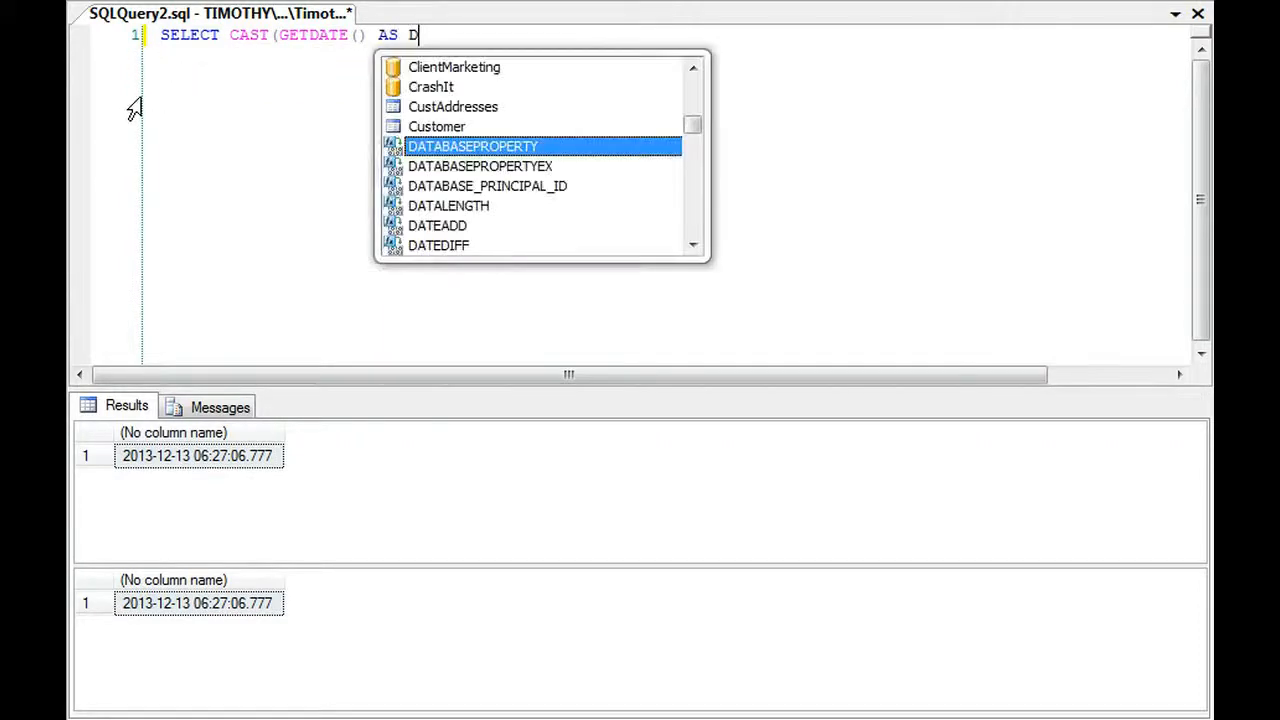
text(ATEA)
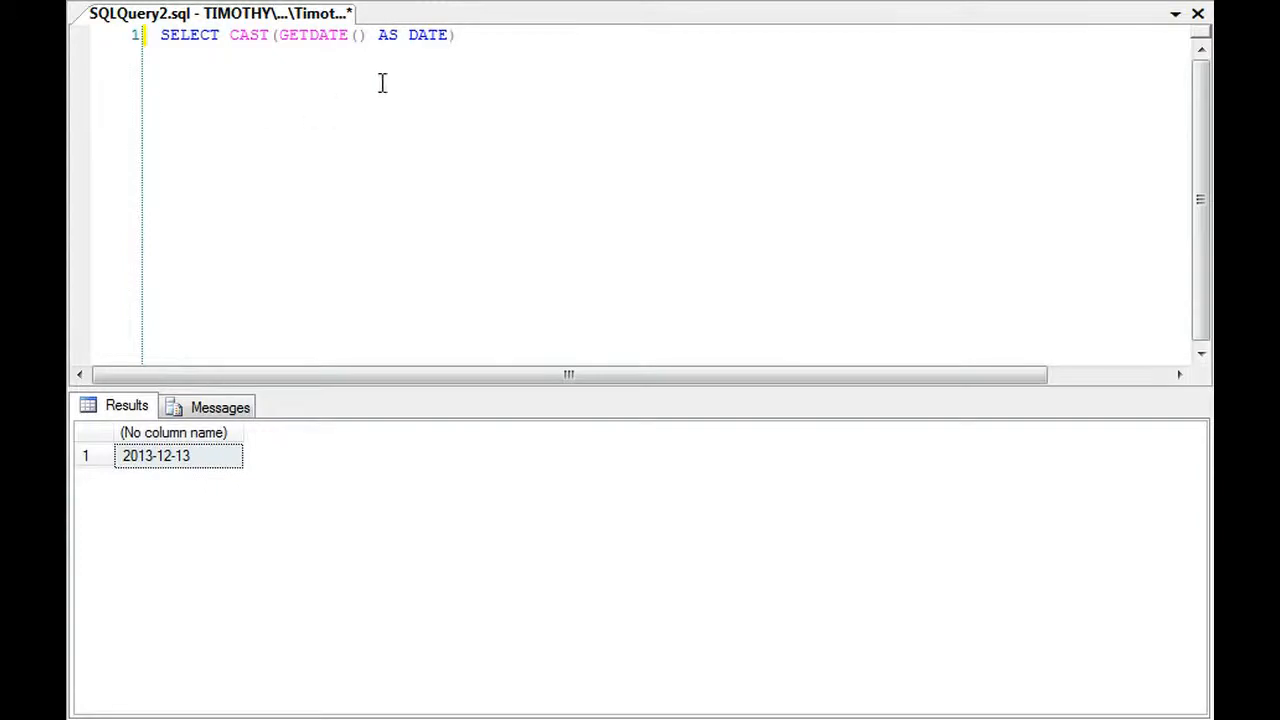
- Create global temp table ##Date with a DATE column and insert GETDATE() into it
text(CREAT)
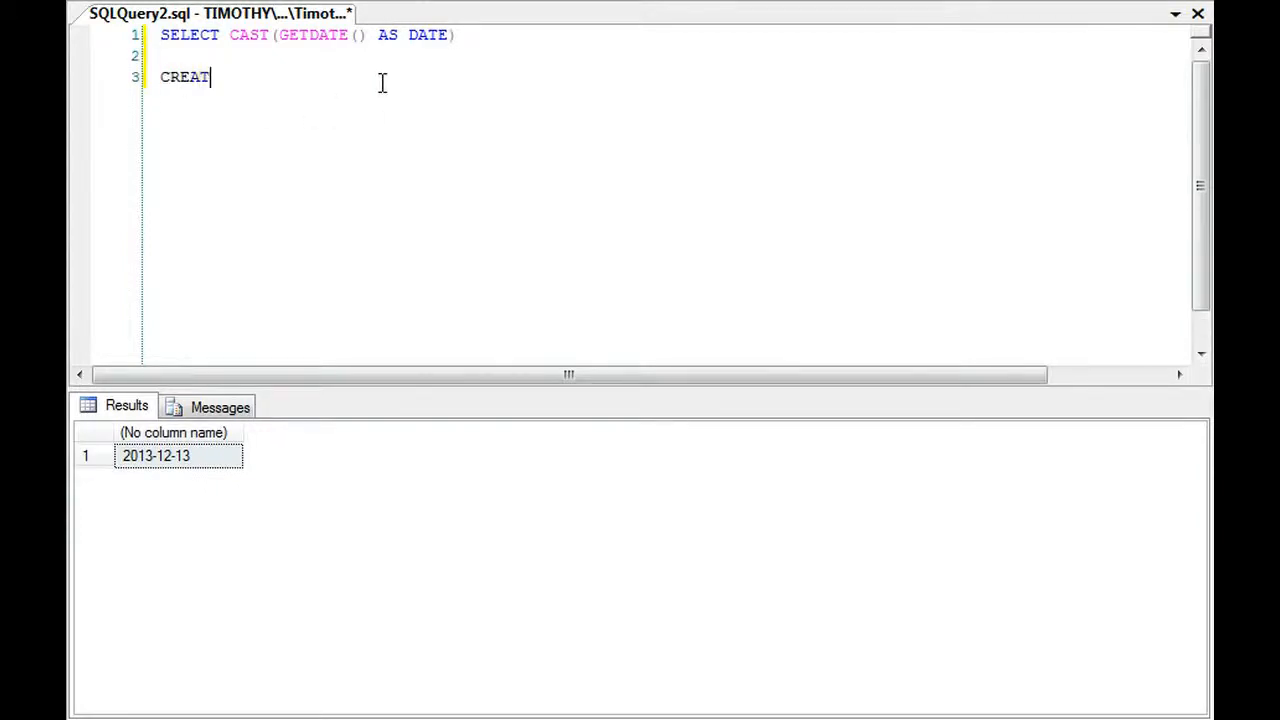
text(E TABLE ##)
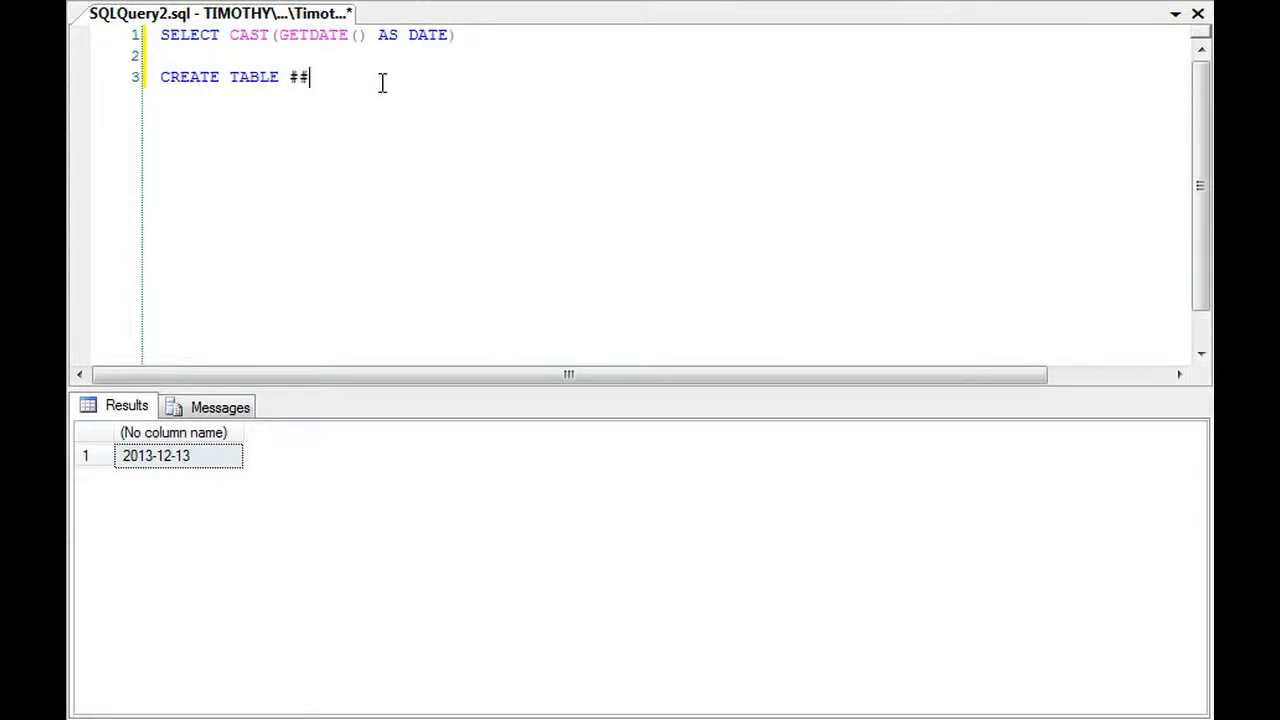
text(Date()
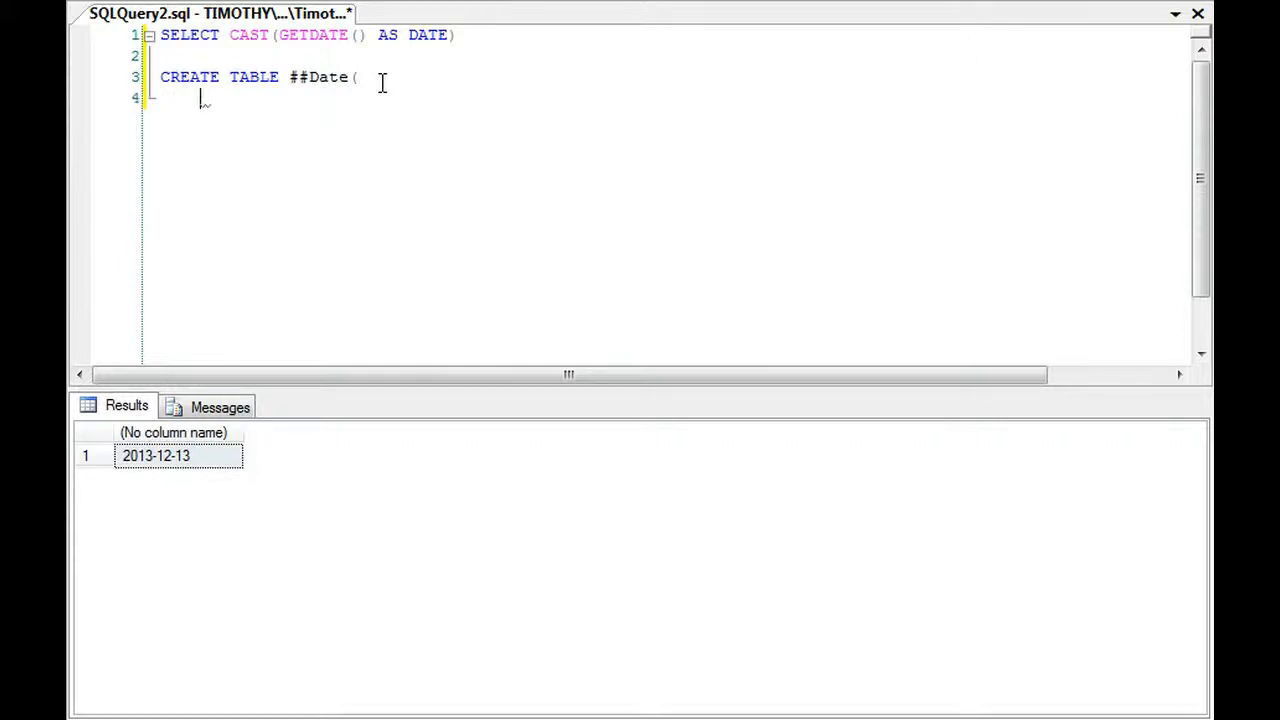
text(D DATE)
text(IN)
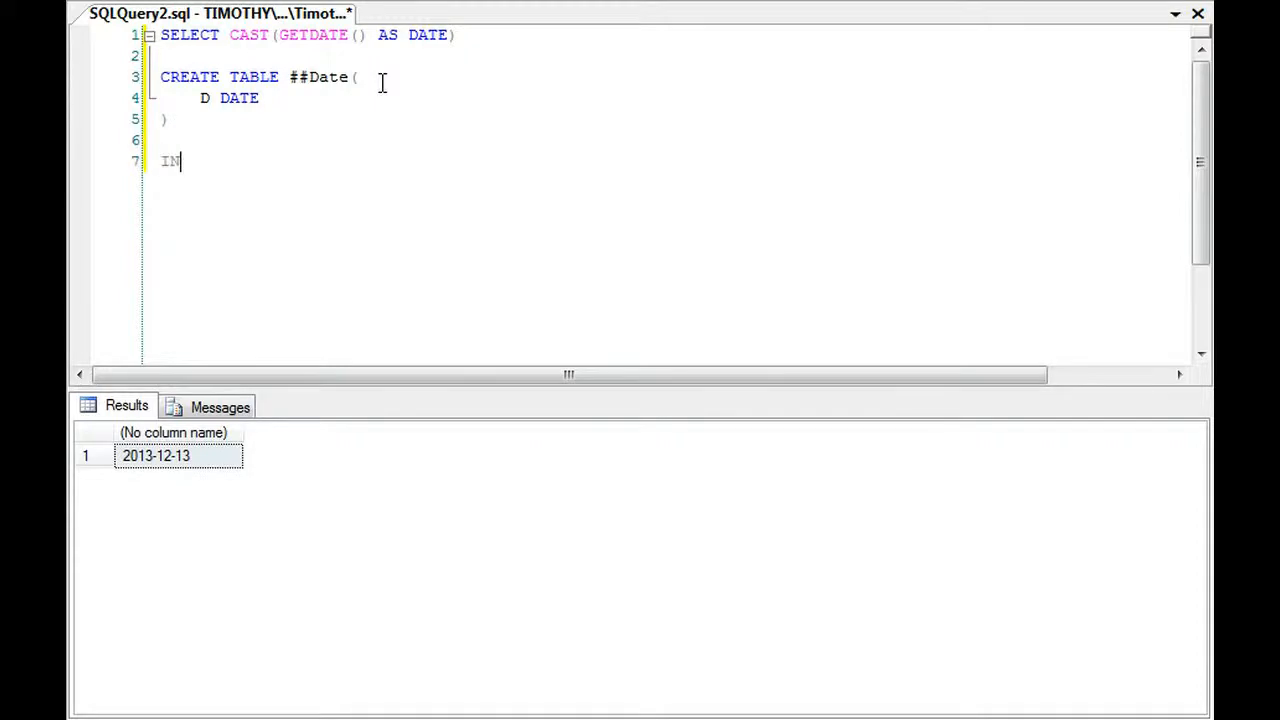
text(SERT INTO $$)
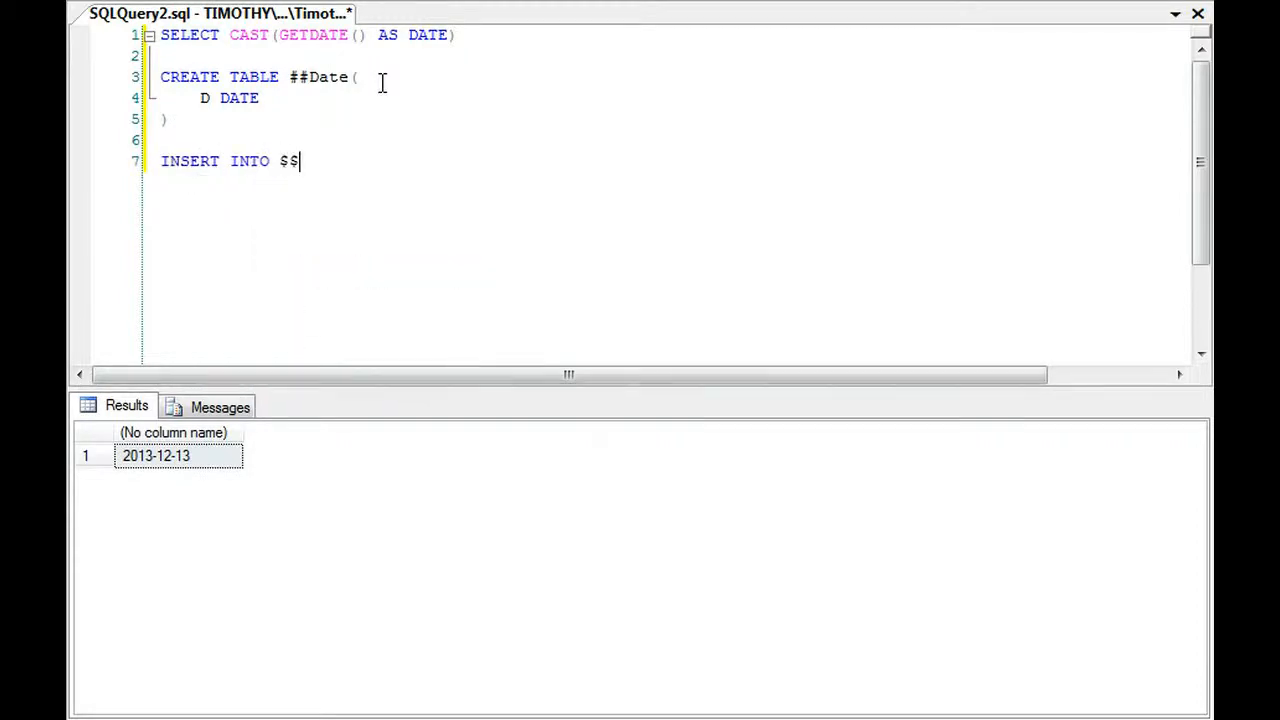
text(##Date)
text(SELECT)
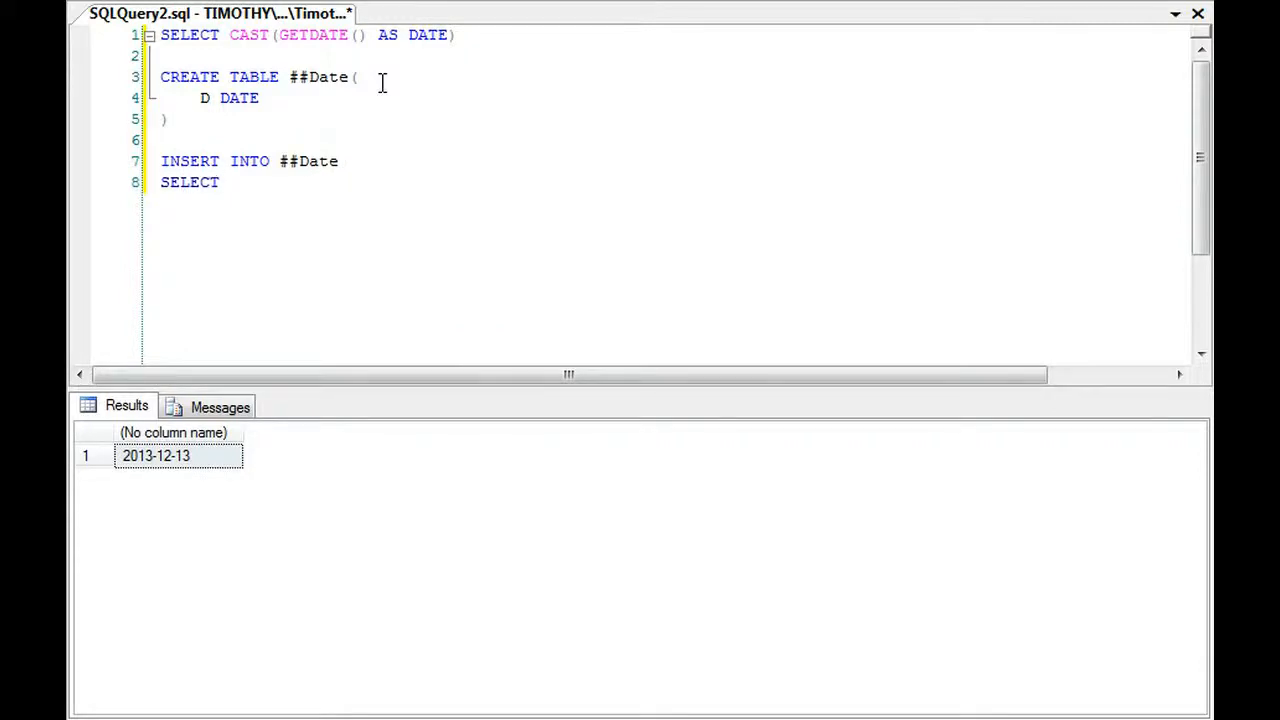
text(GETDATE())
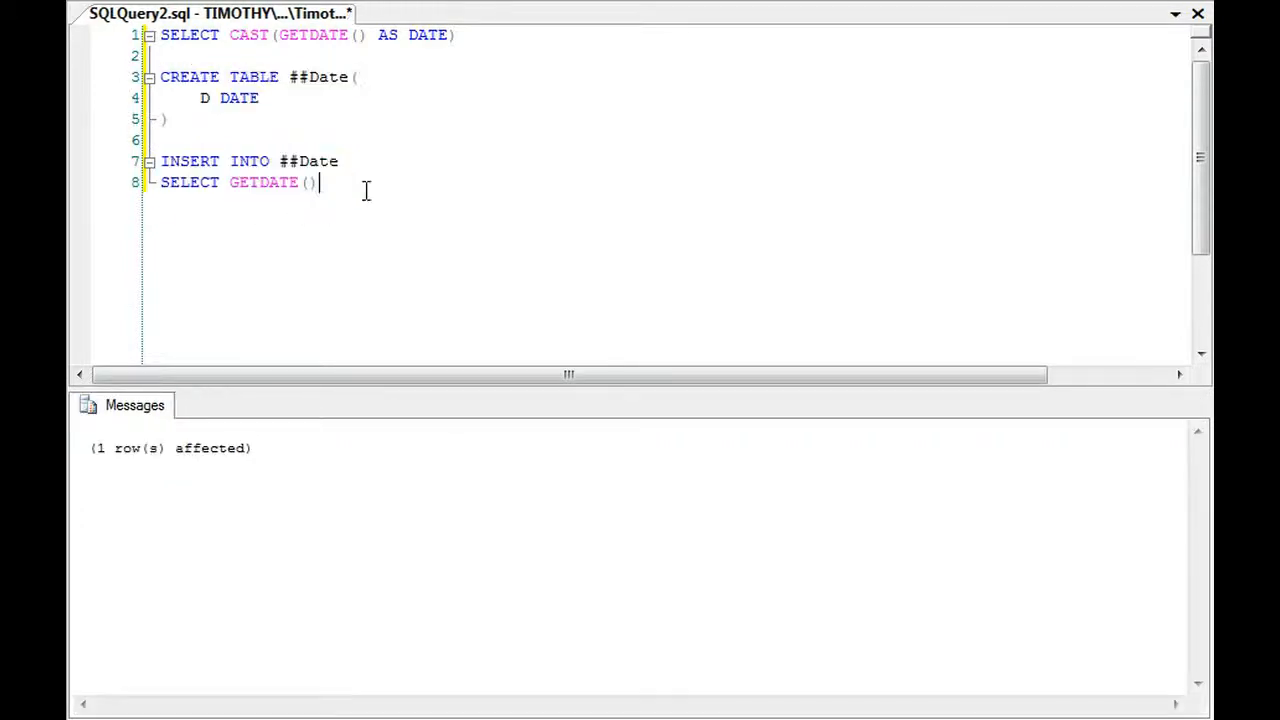
- Run SELECT * FROM ##Date to read back the stored date 2013-12-13
text(SELECT *)
text(FROM ##Date)
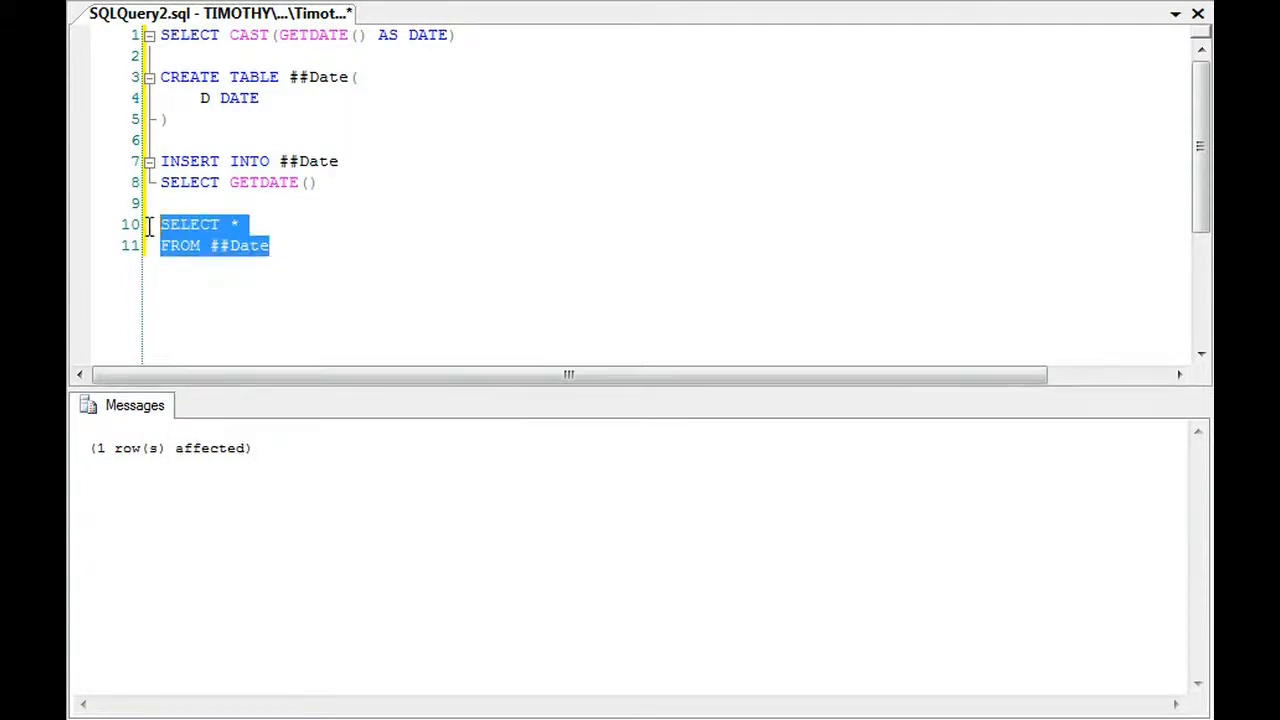
key(f5)
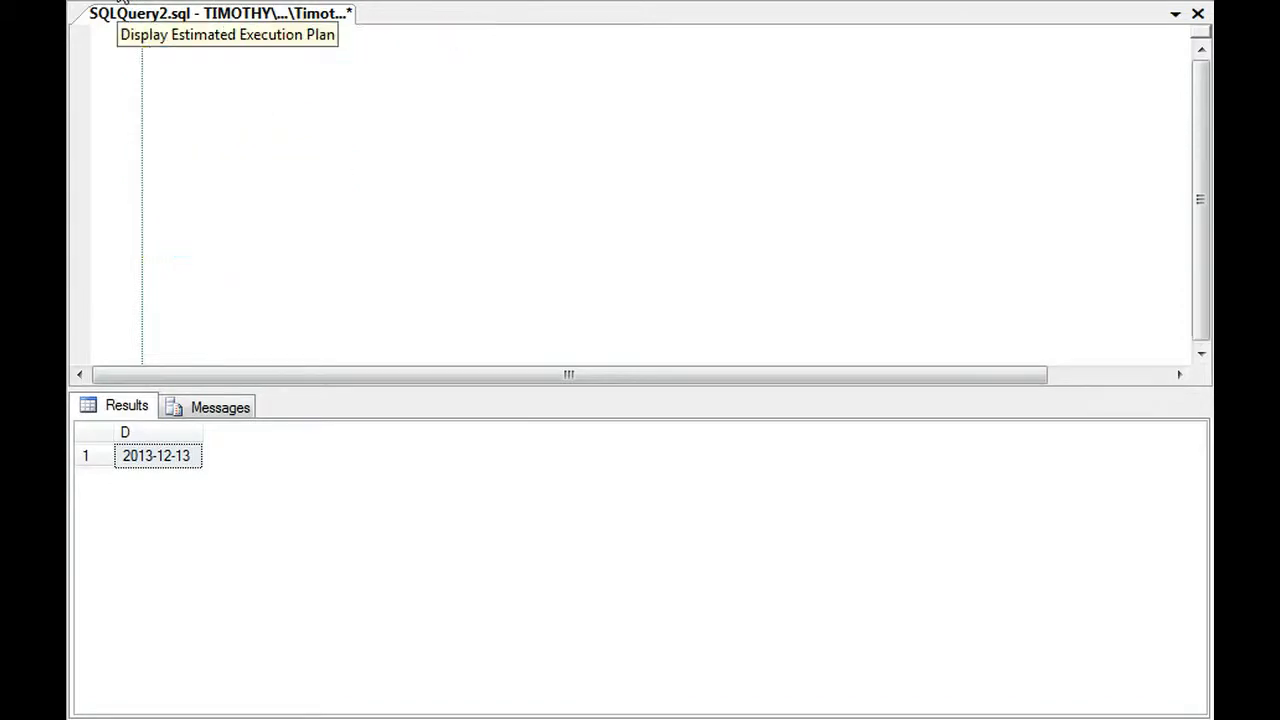
- Run SELECT TOP 10000 * FROM Bitcoin.dbo.BitstampHistoricalData to list ID, price and date rows
text(SELECT)
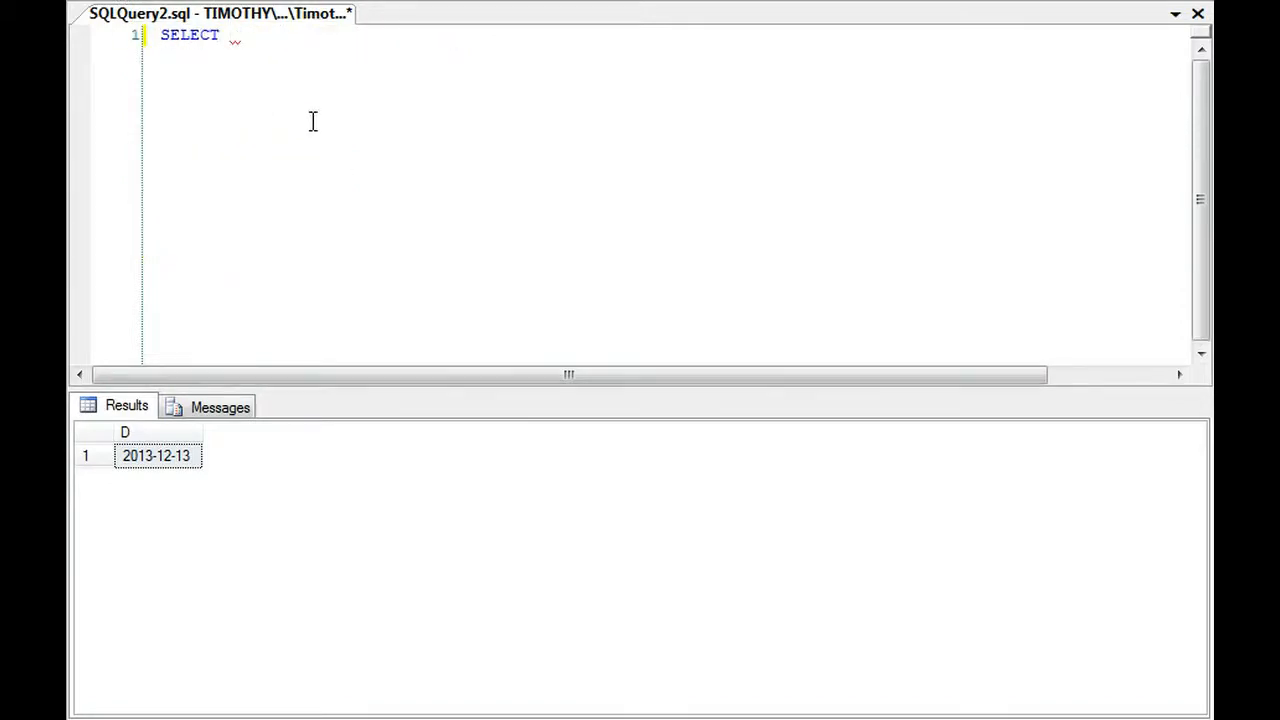
text(*)
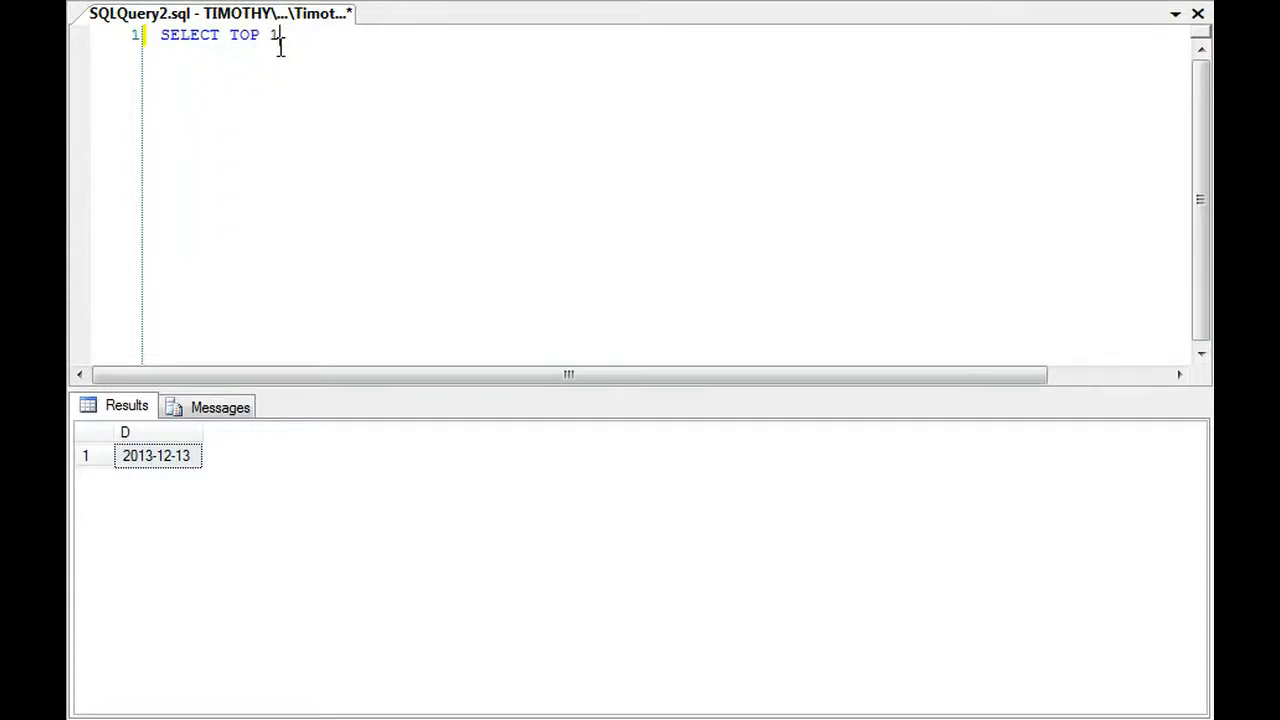
text(1)
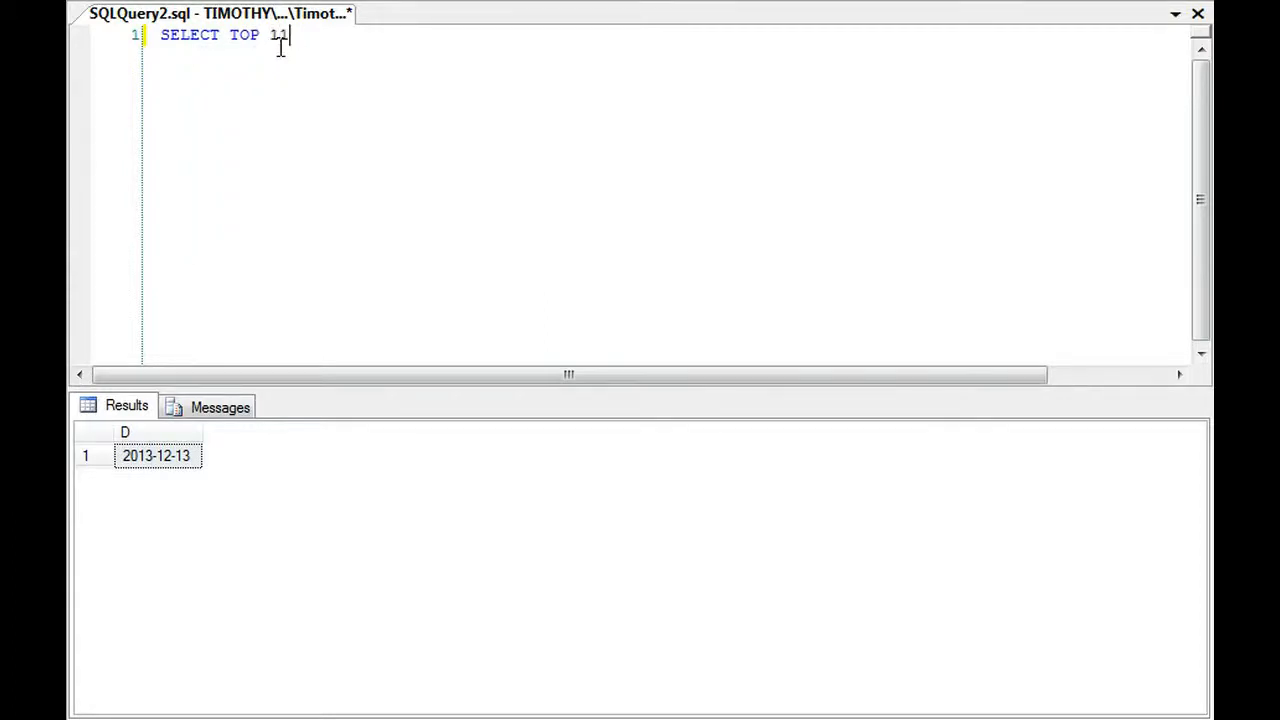
text(0000)
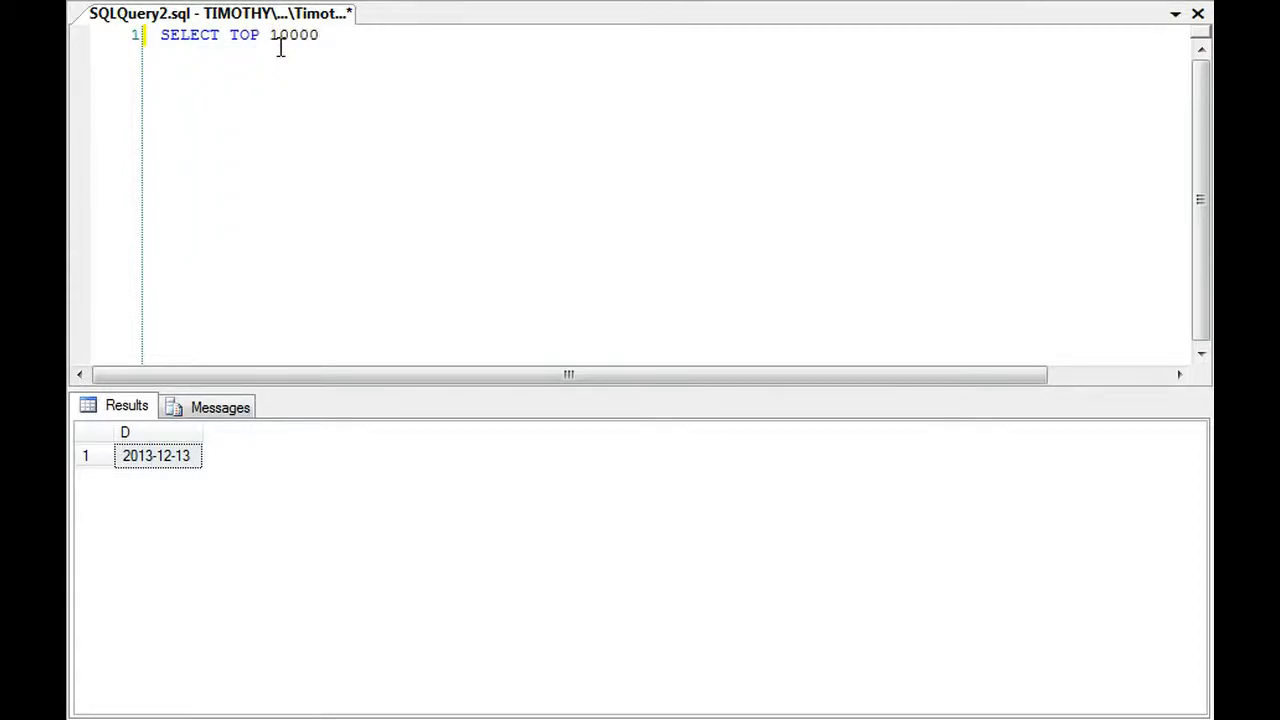
text(*)
text(FROM)
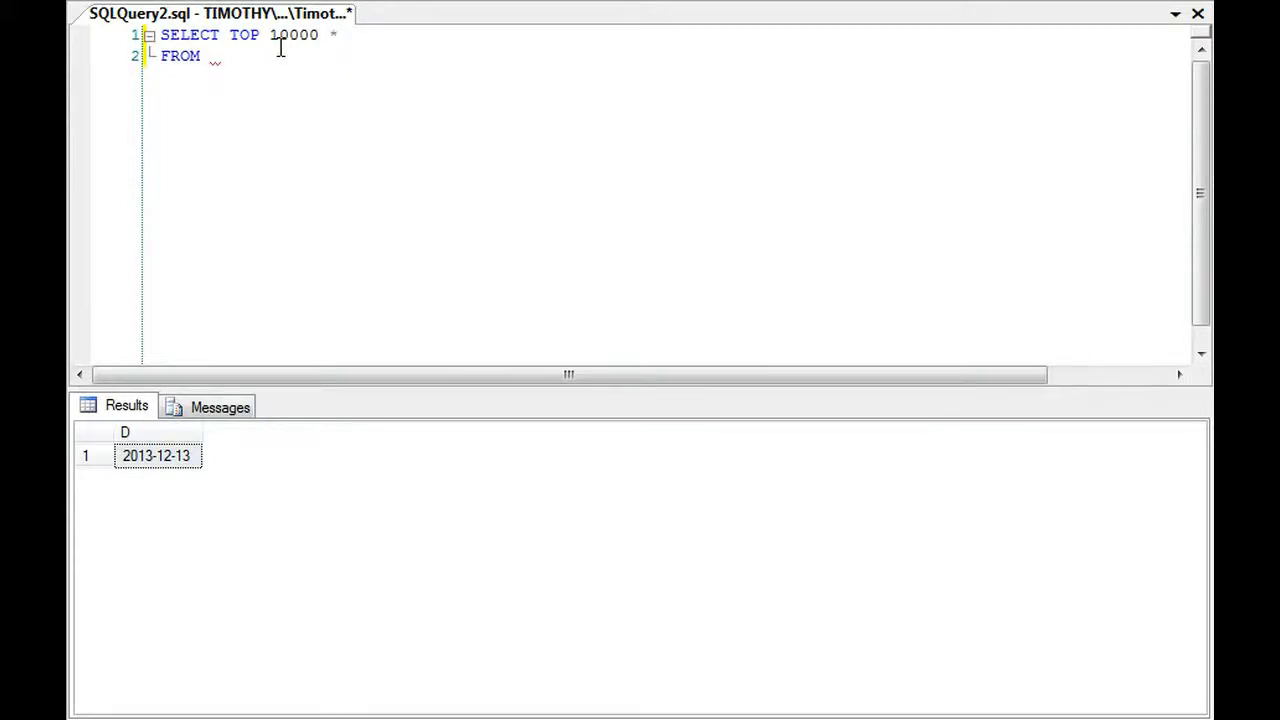
text(Bitcoin.)
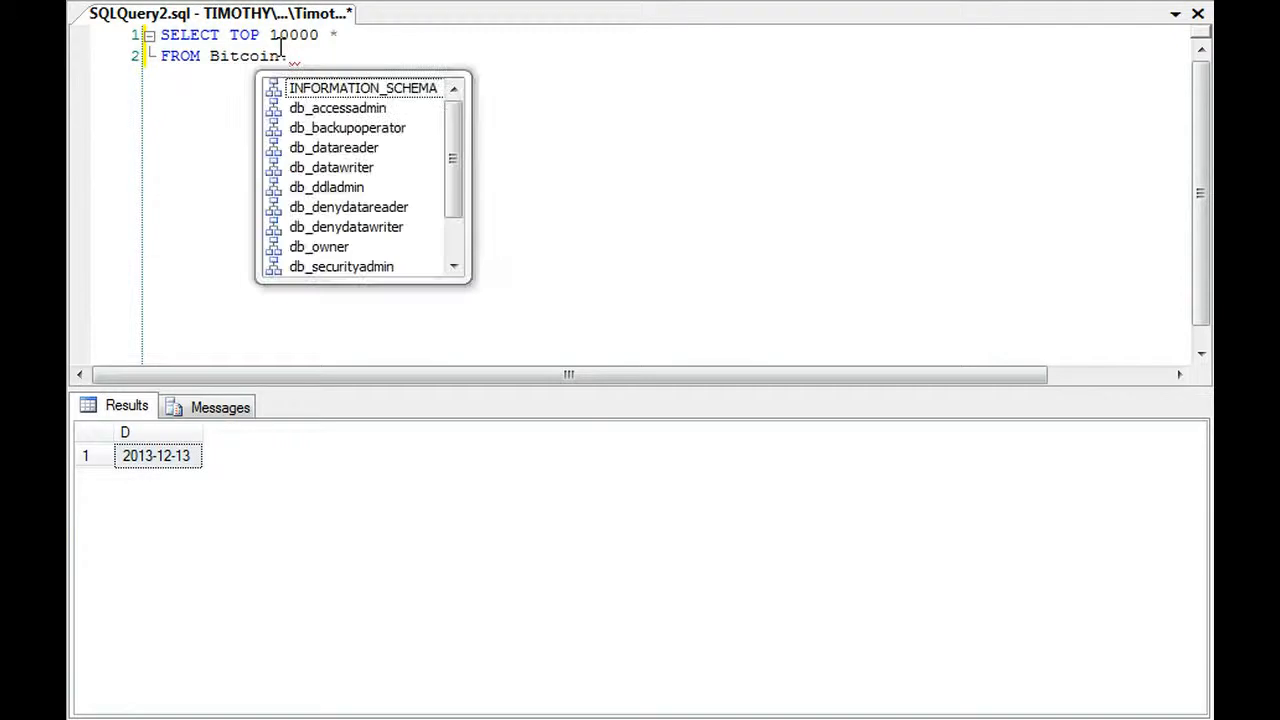
text(dbo.)
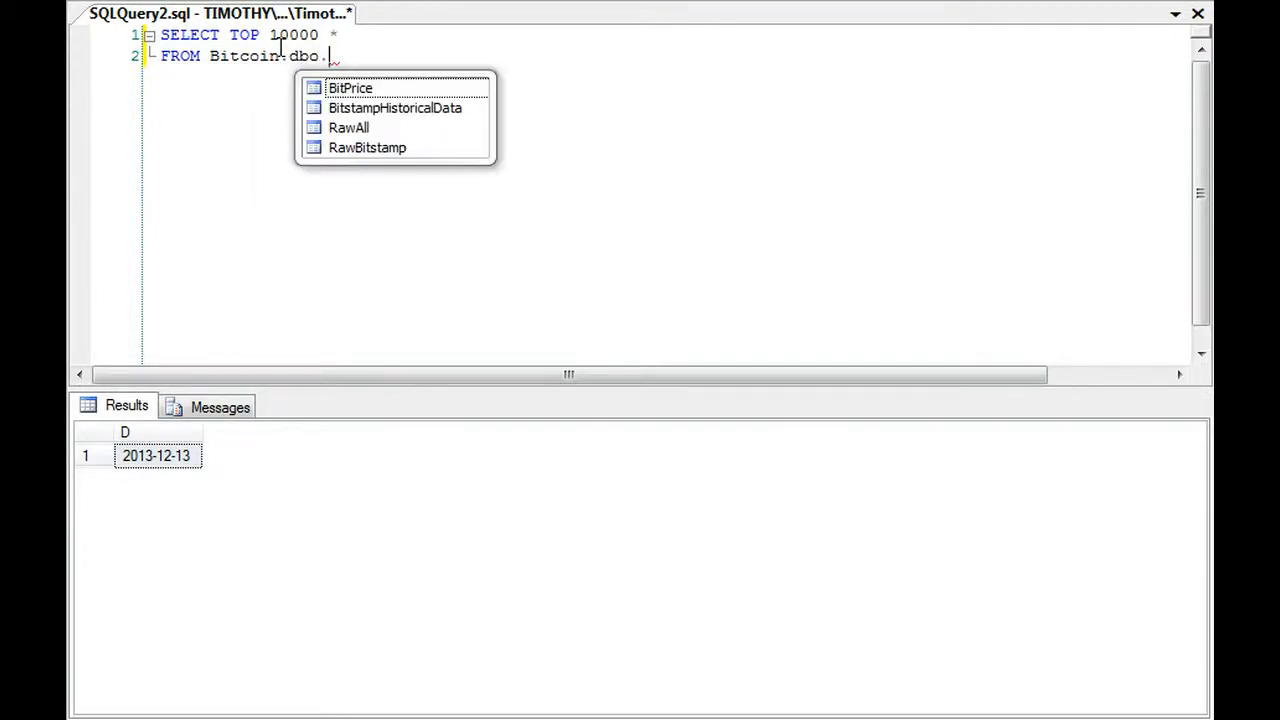
double_click(394, 108)
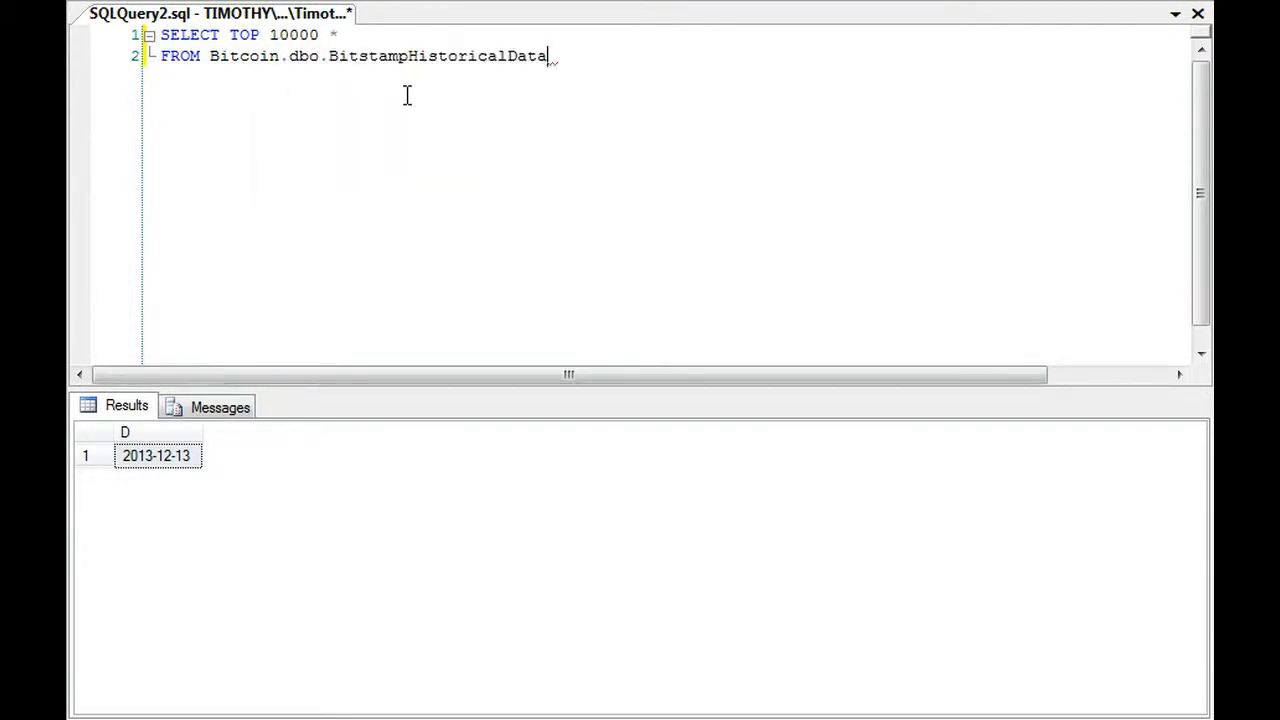
key(F5)
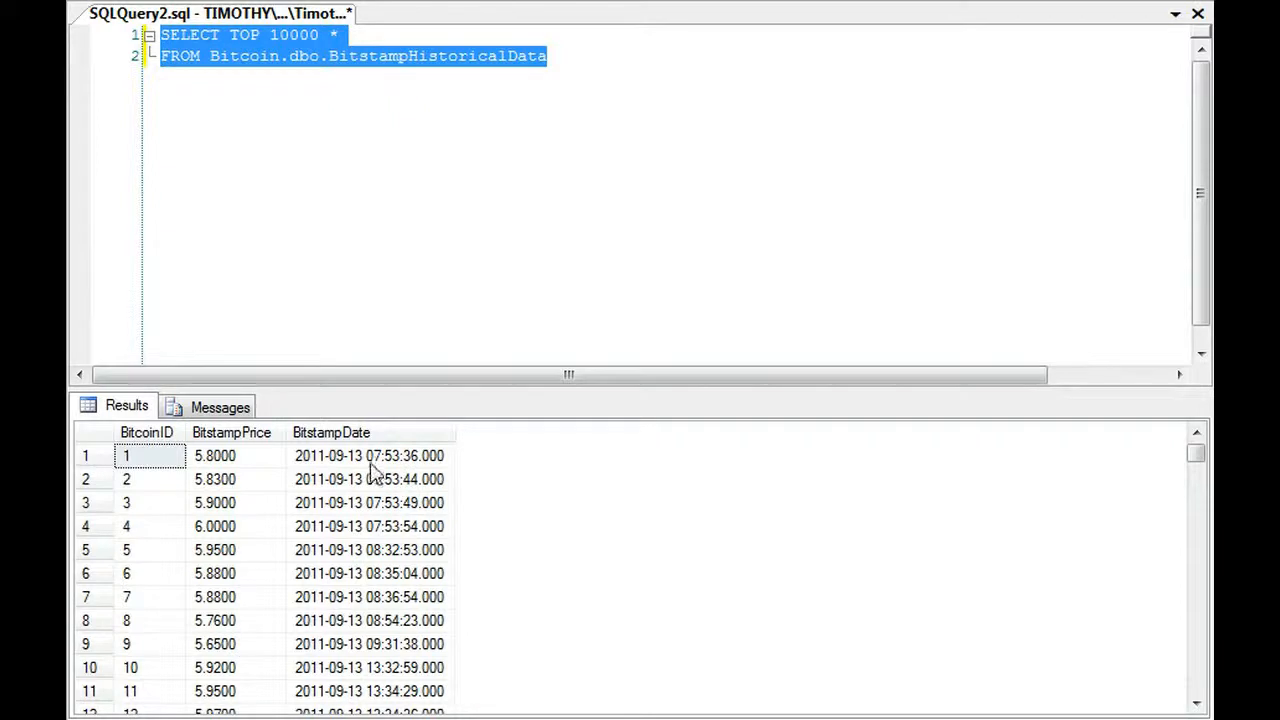
mouse_move(564, 608)
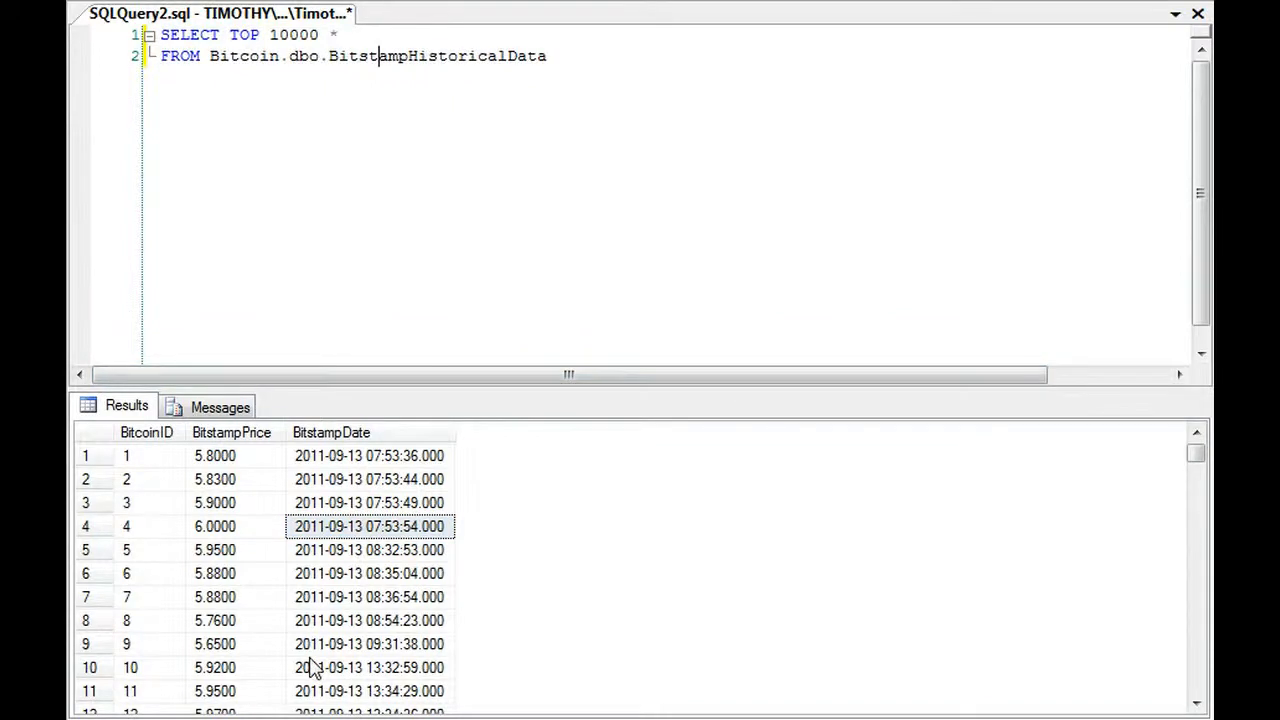
- Select the whole Bitcoin query and start overwriting it with a new SELECT
key(ctrl+a)
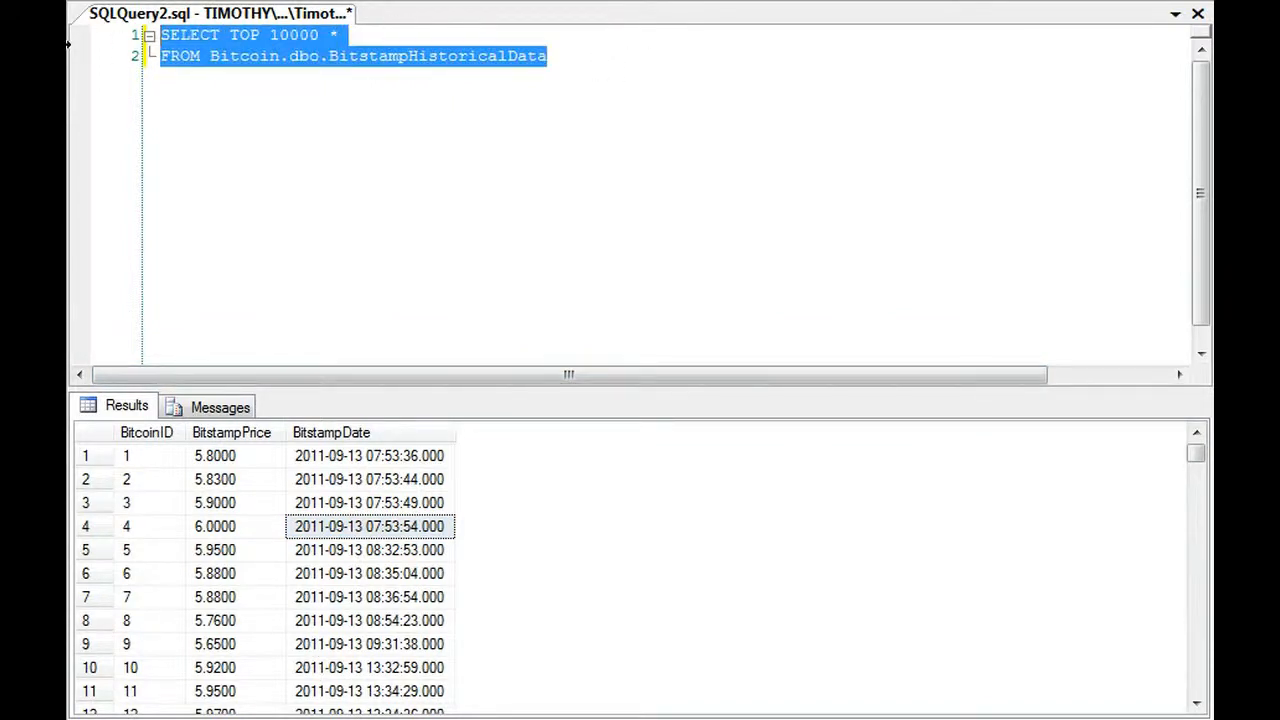
text(SELEC)
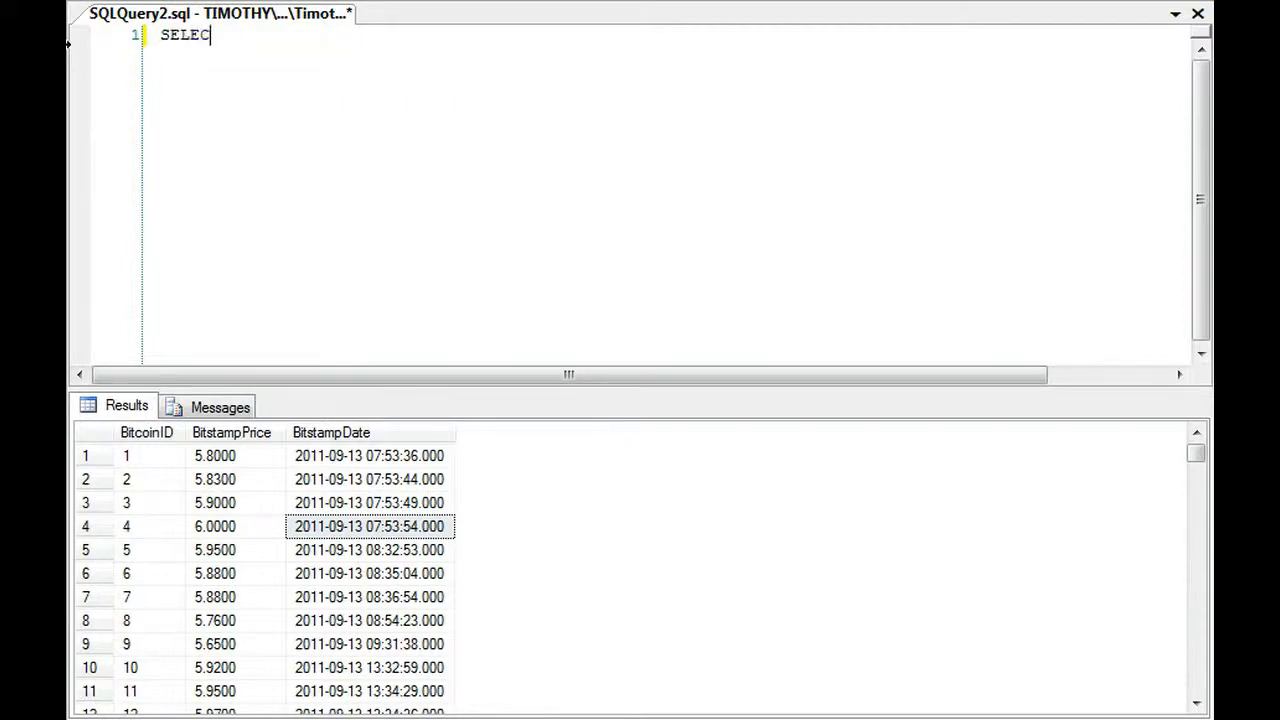
- Run SELECT 1, returning 1 in a single unnamed column
text(T 1)
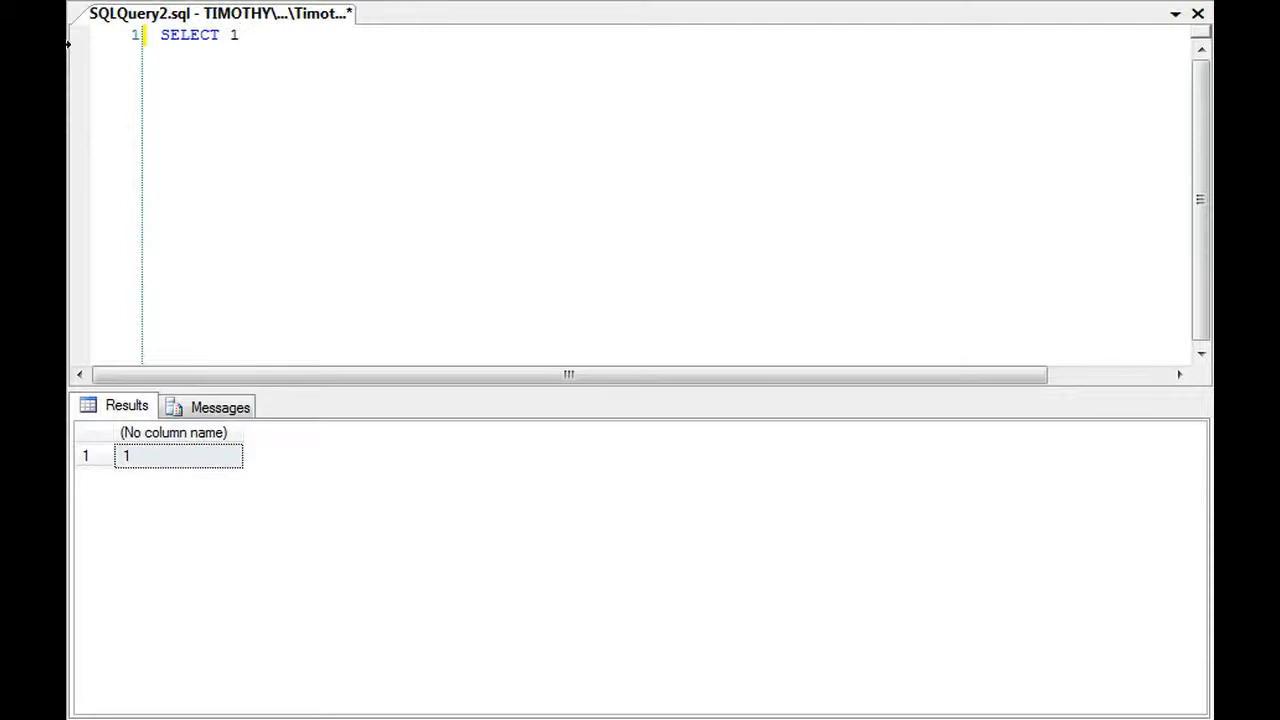
click(236, 36)
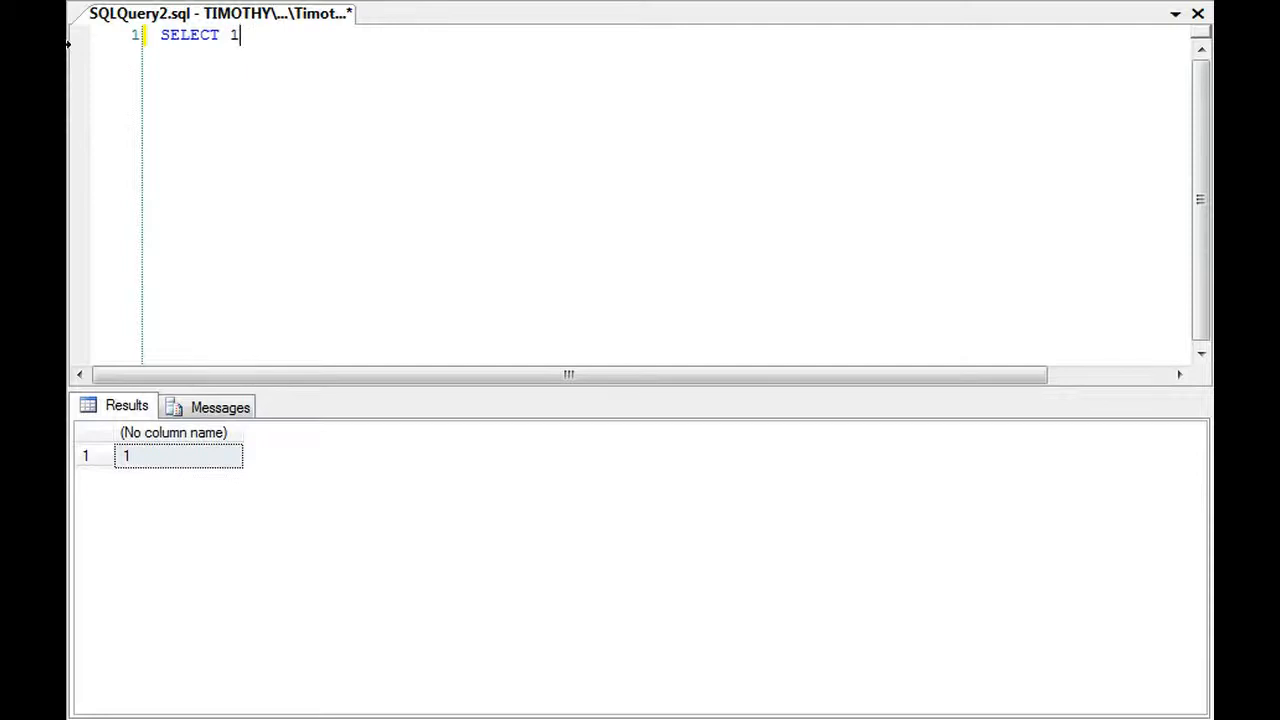